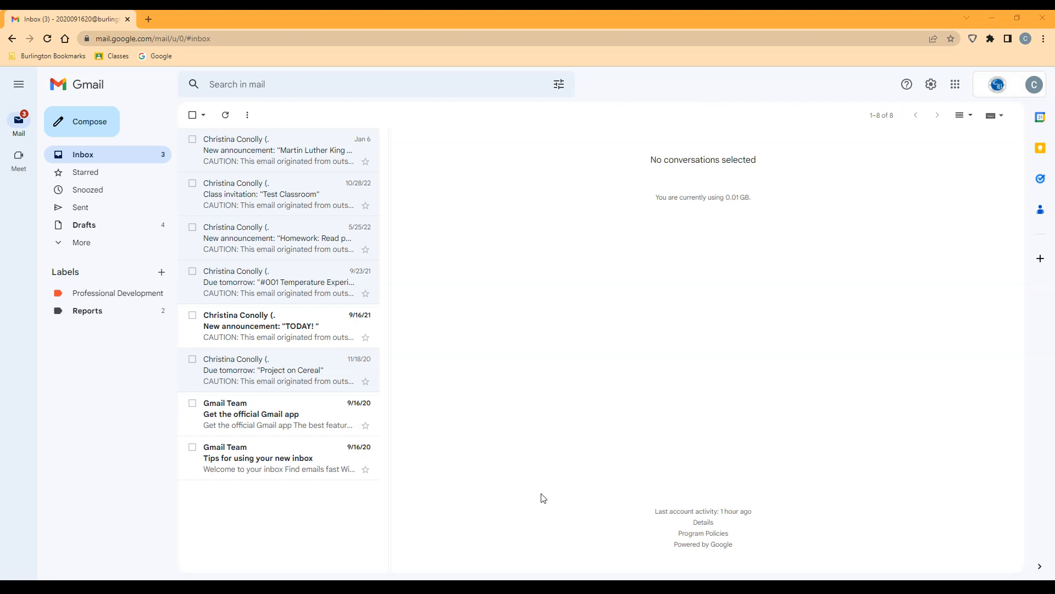
Step: Compose a new blank email message
left_click(81, 121)
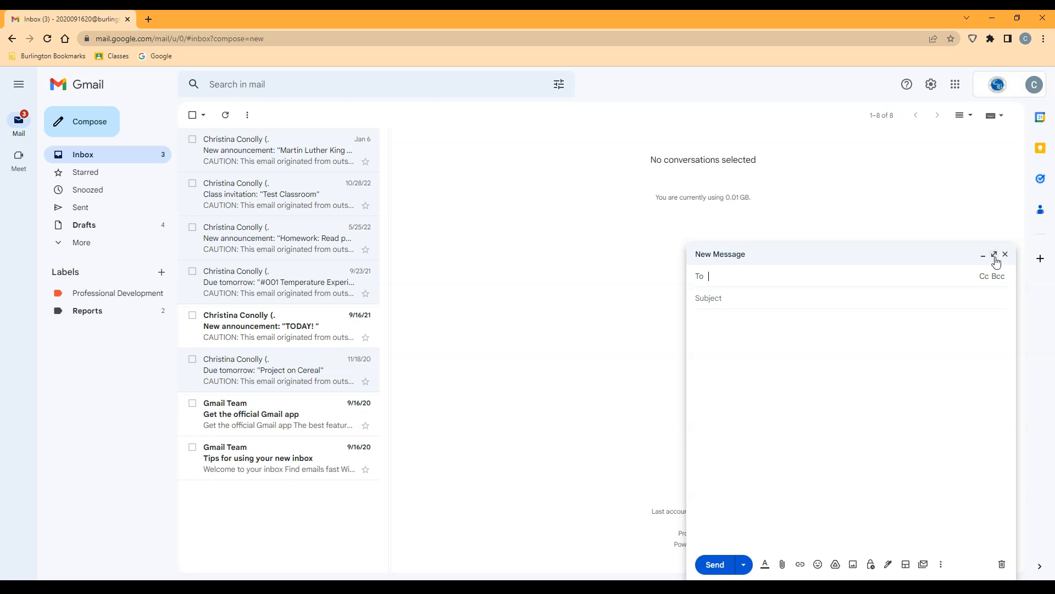
Step: Expand the draft to full screen and browse layouts, picking Call to action (inverted)
left_click(994, 255)
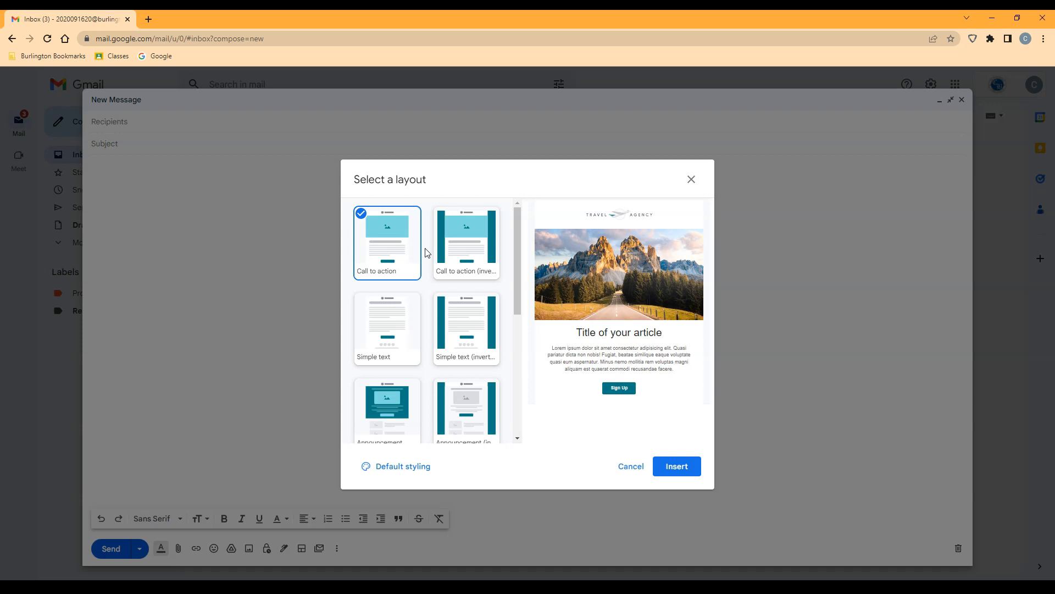
mouse_move(419, 309)
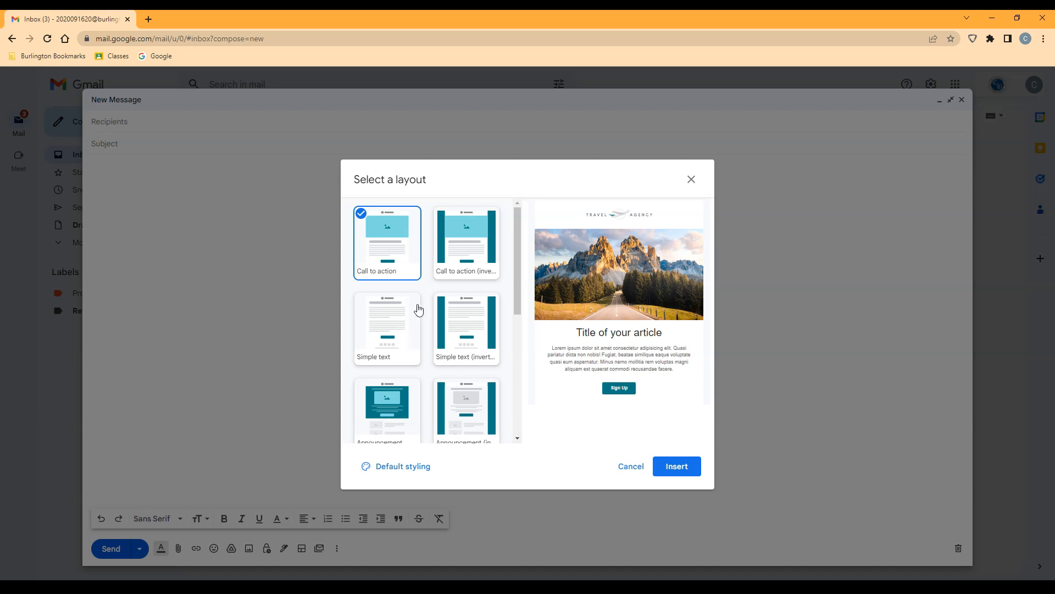
scroll("down", 3)
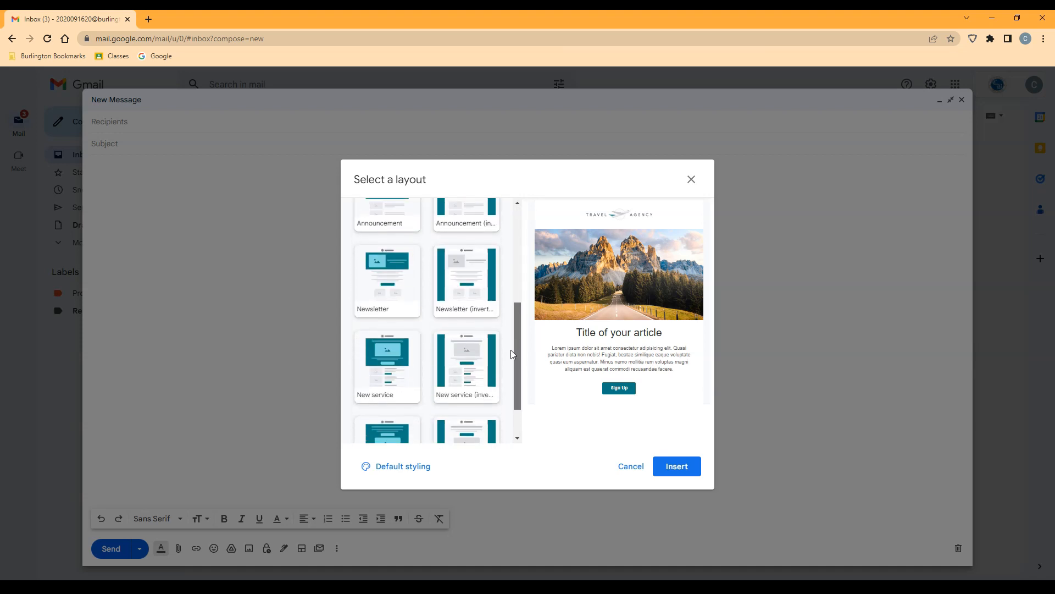
left_click(387, 361)
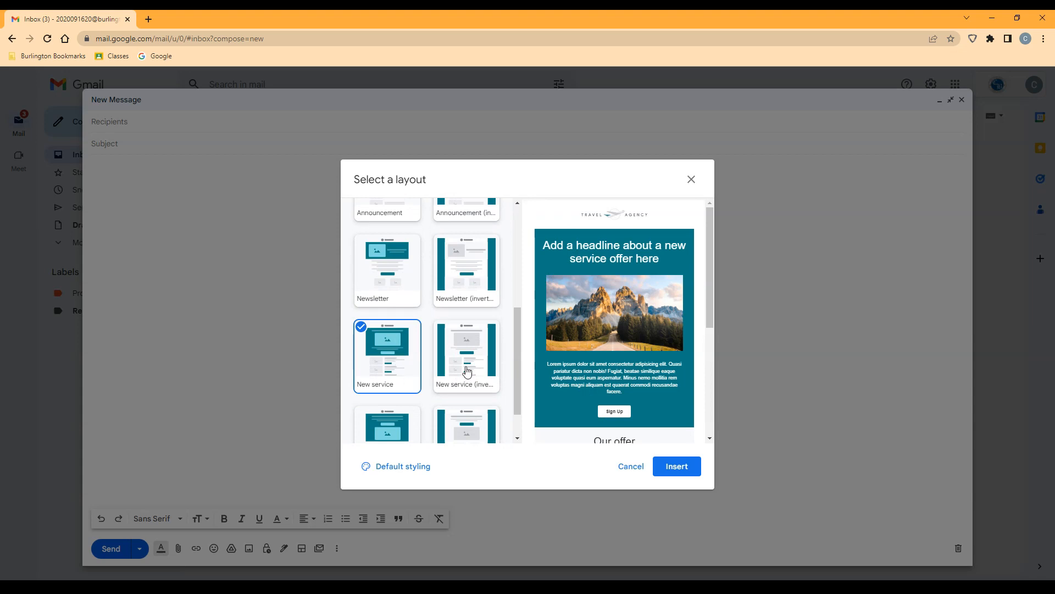
left_click(387, 249)
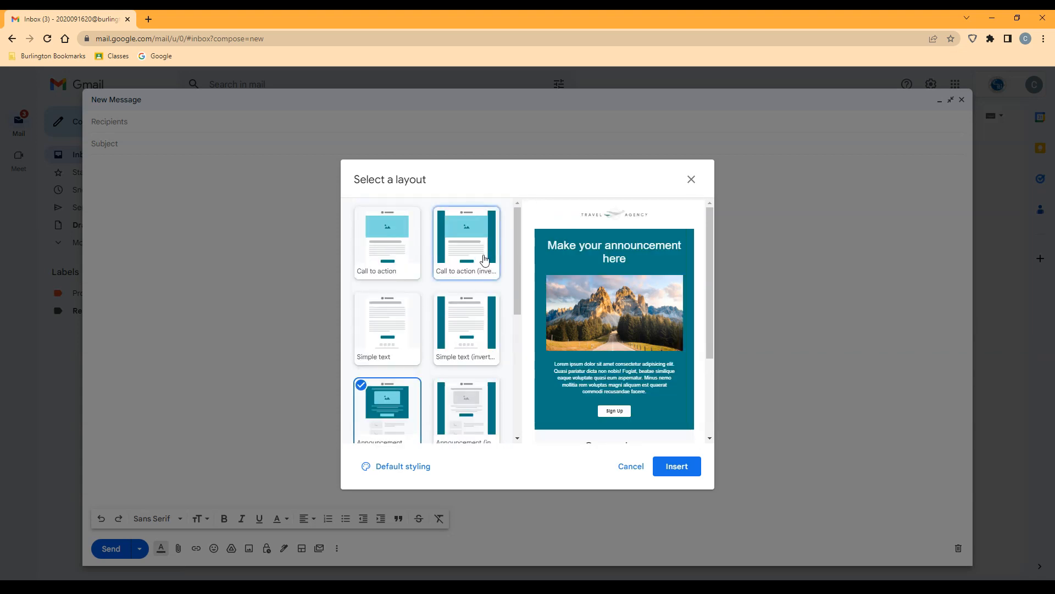
left_click(396, 466)
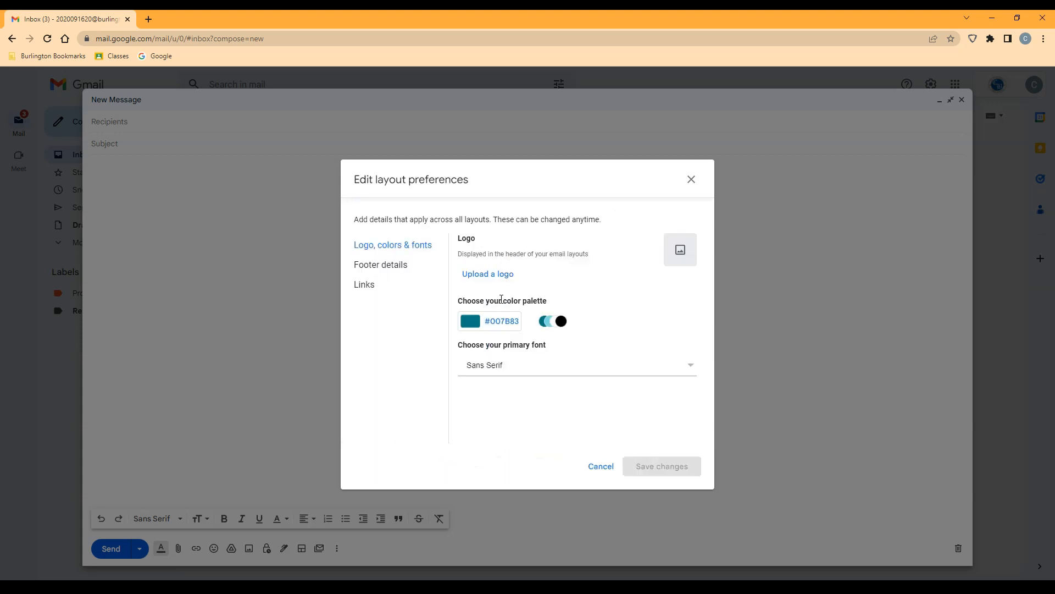
mouse_move(488, 280)
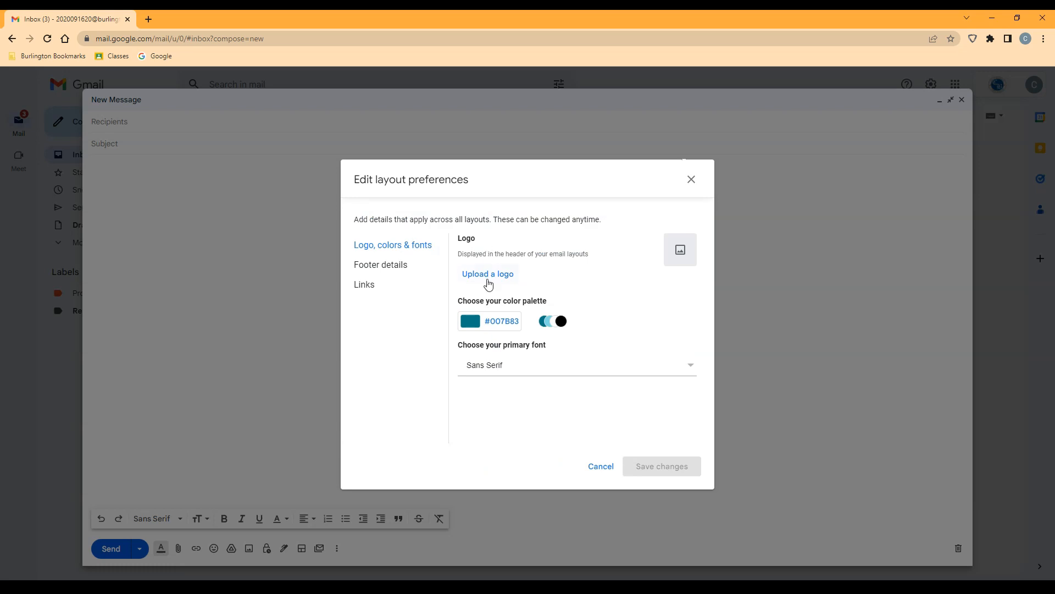
Step: Upload the school logo, set the palette to dark blue #1C4587, and save
left_click(488, 274)
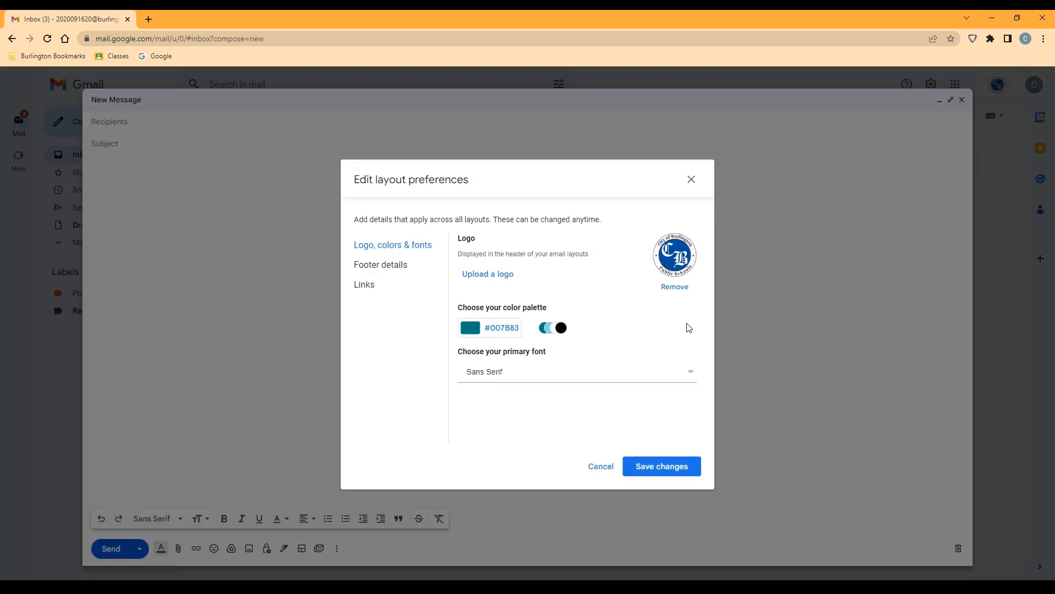
left_click(469, 328)
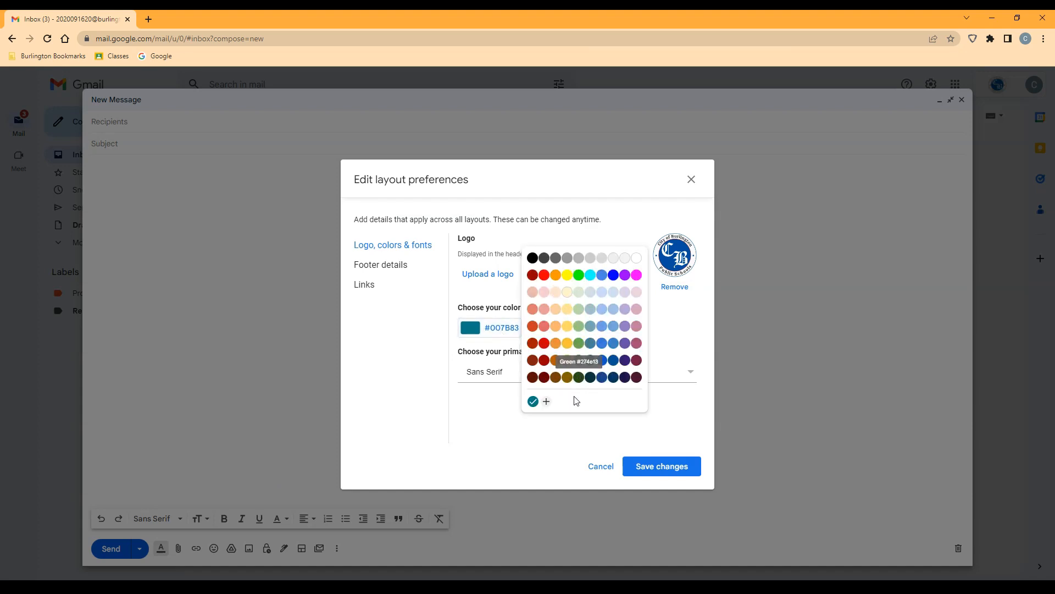
mouse_move(622, 351)
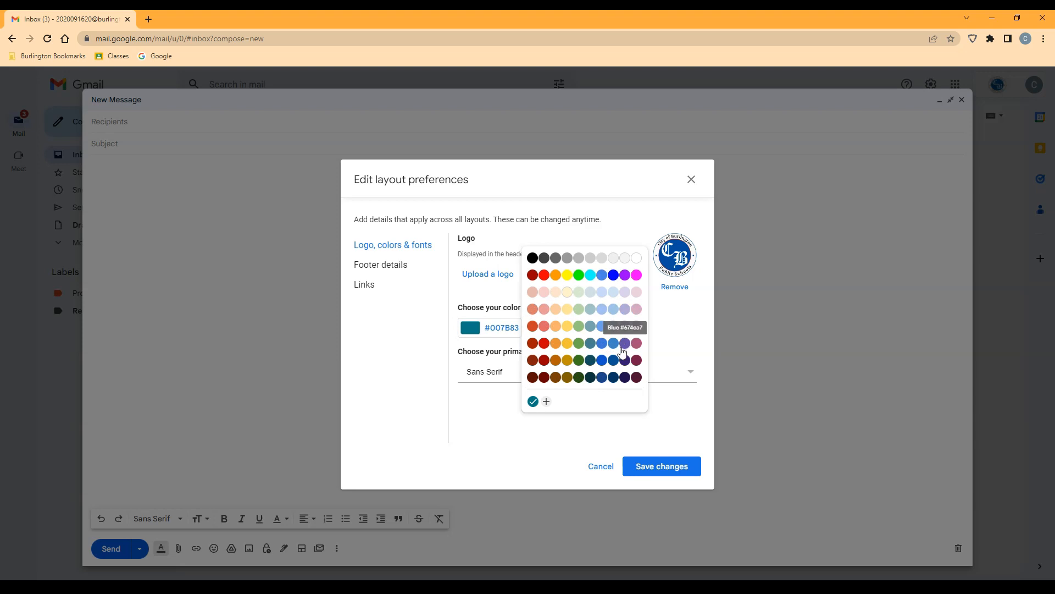
left_click(624, 343)
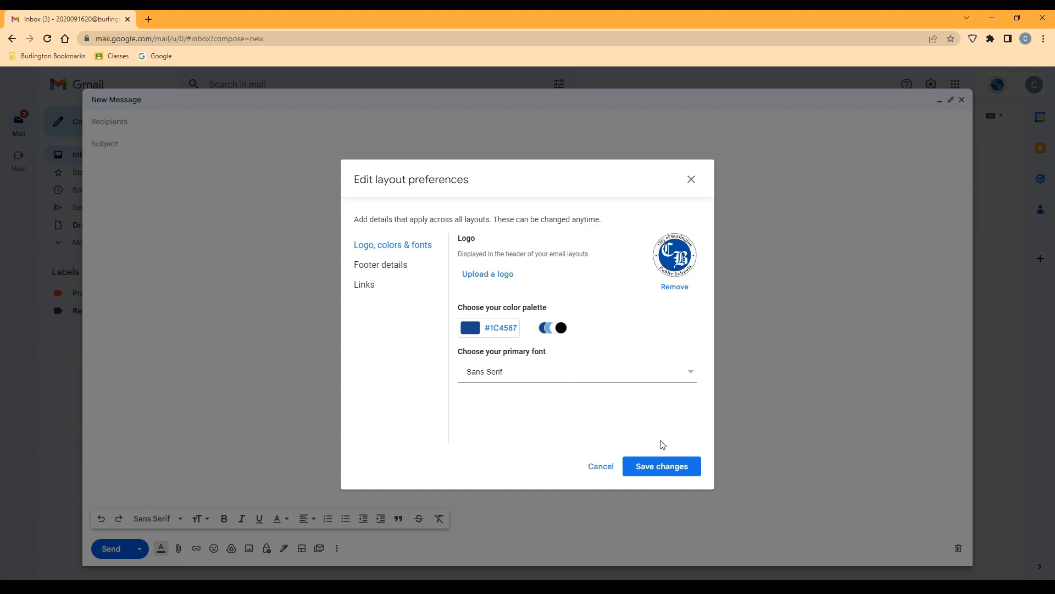
left_click(662, 466)
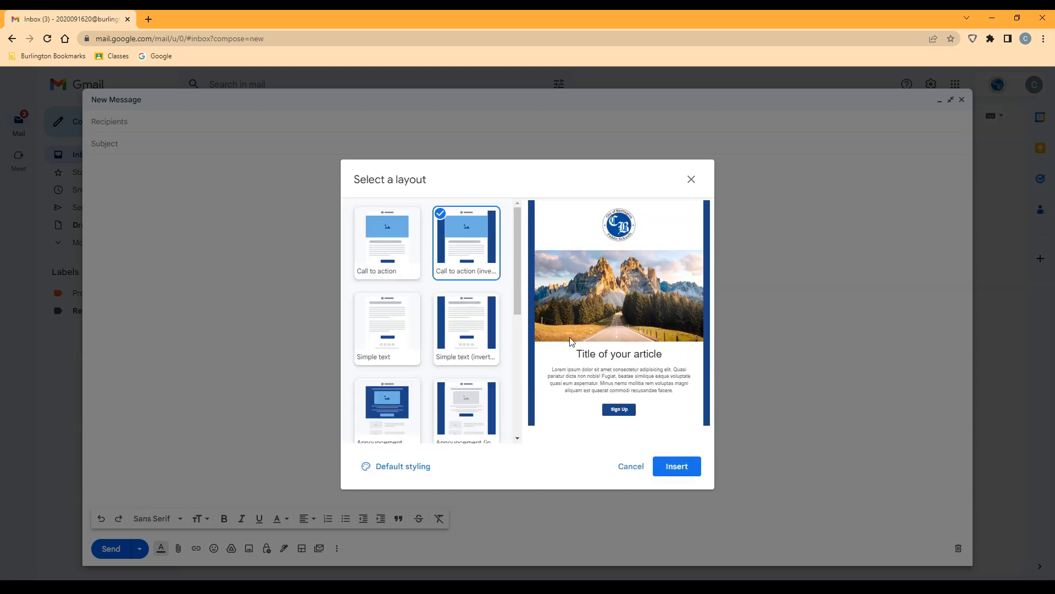
mouse_move(547, 340)
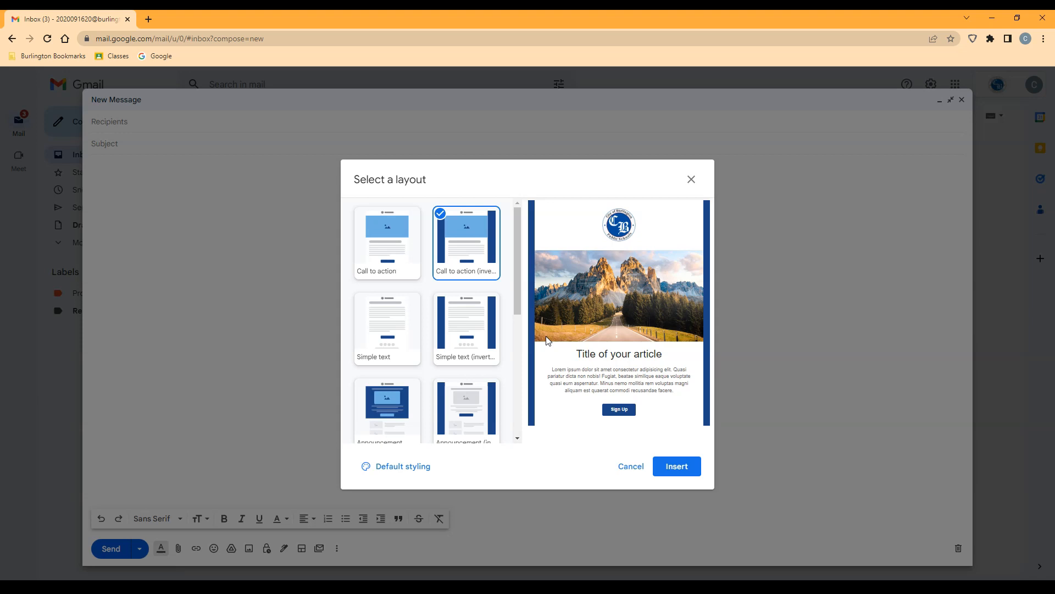
Step: Keep Sans Serif as the font and insert the Call to action (inverted) layout
left_click(395, 466)
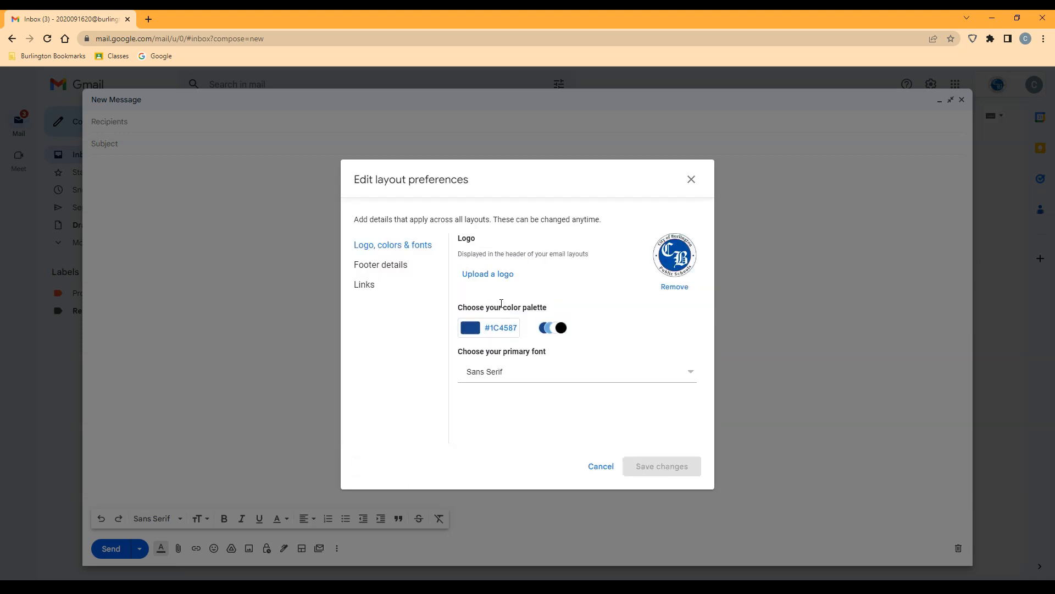
mouse_move(544, 378)
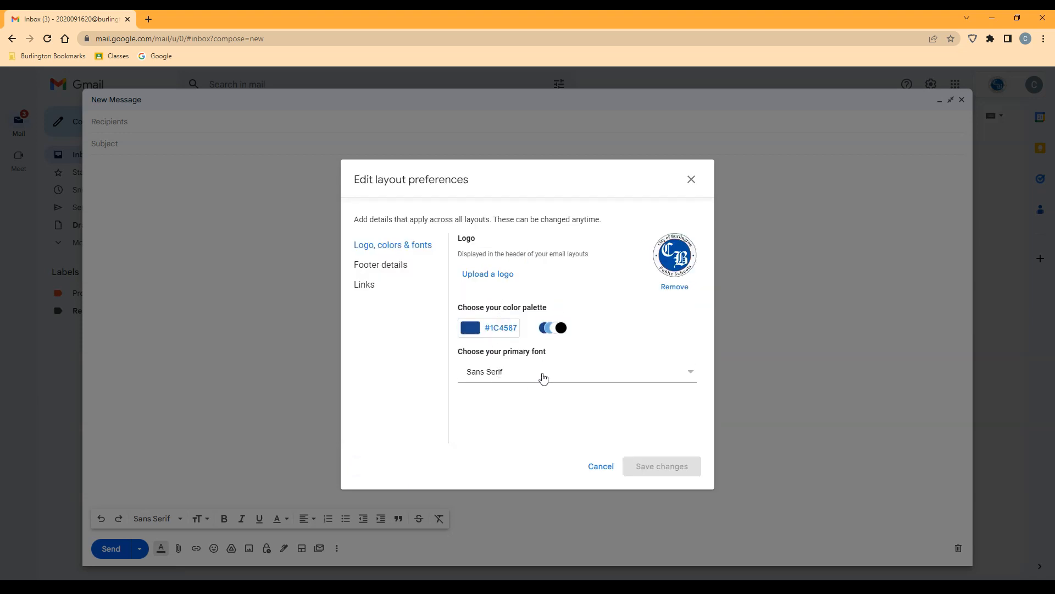
left_click(575, 372)
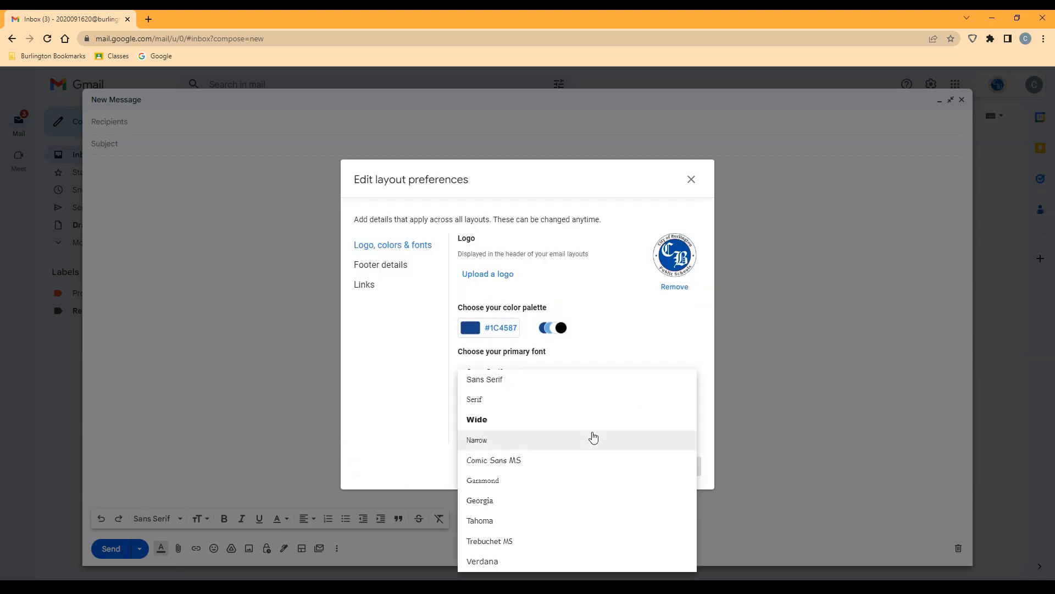
mouse_move(477, 498)
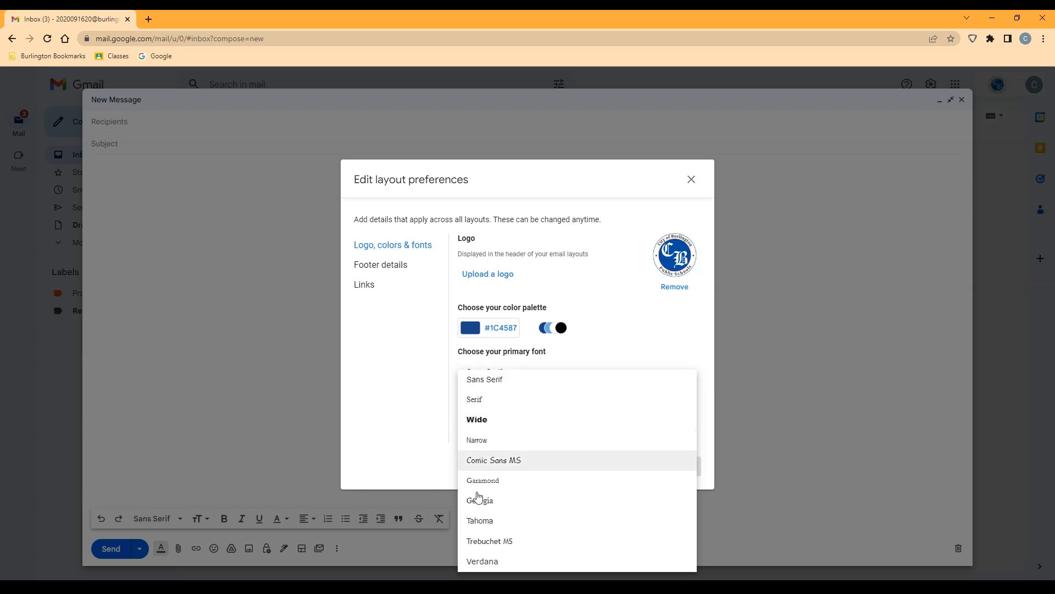
left_click(485, 379)
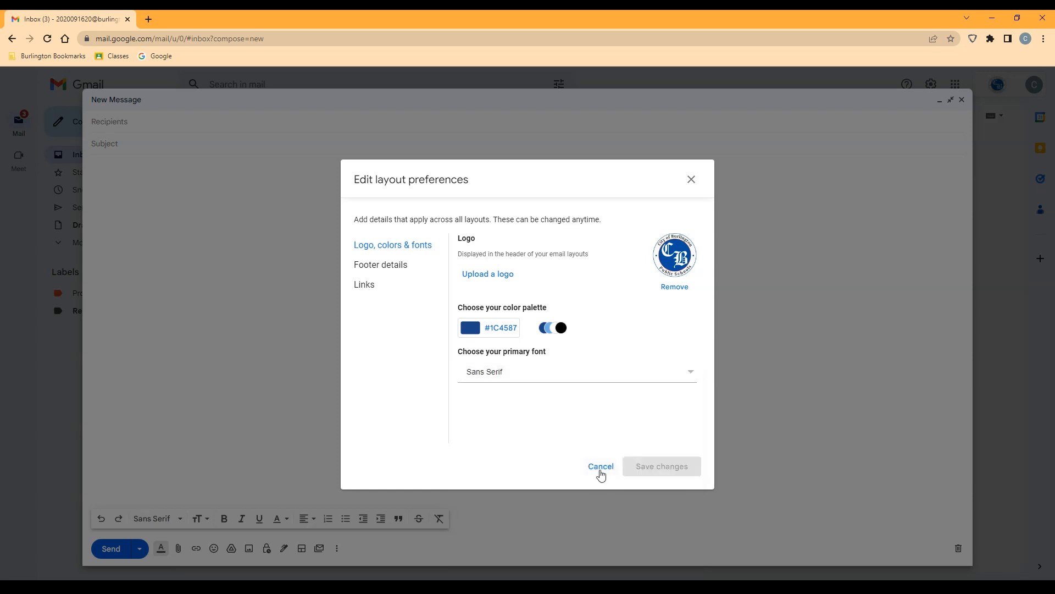
left_click(601, 466)
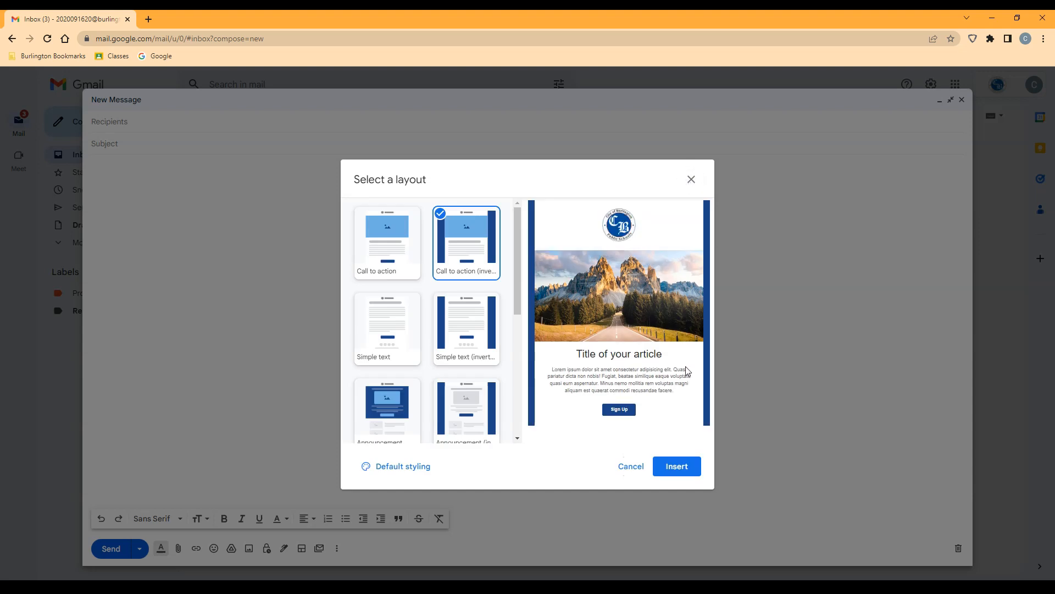
mouse_move(679, 469)
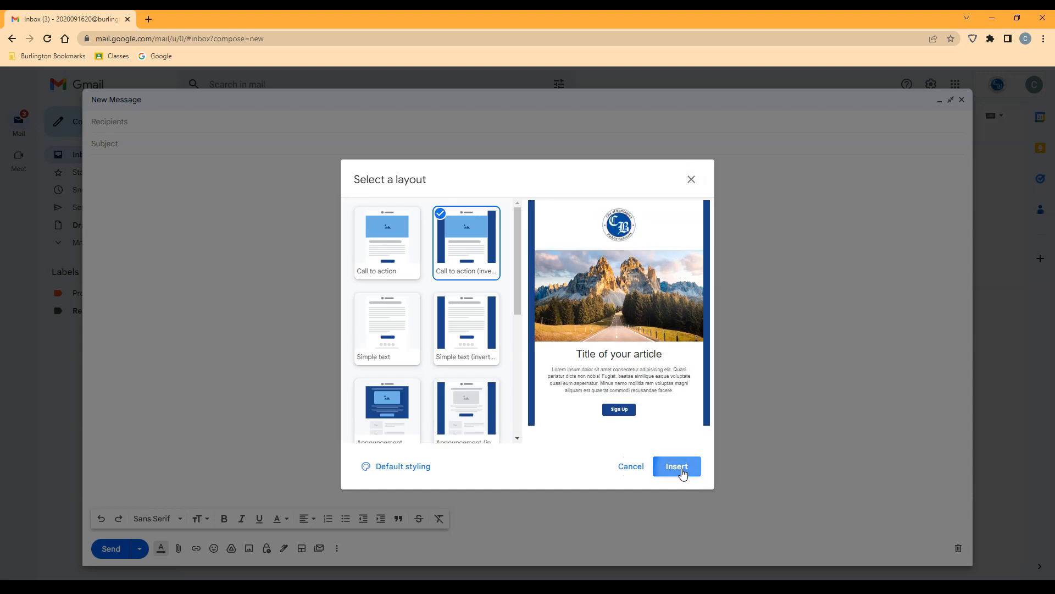
left_click(676, 467)
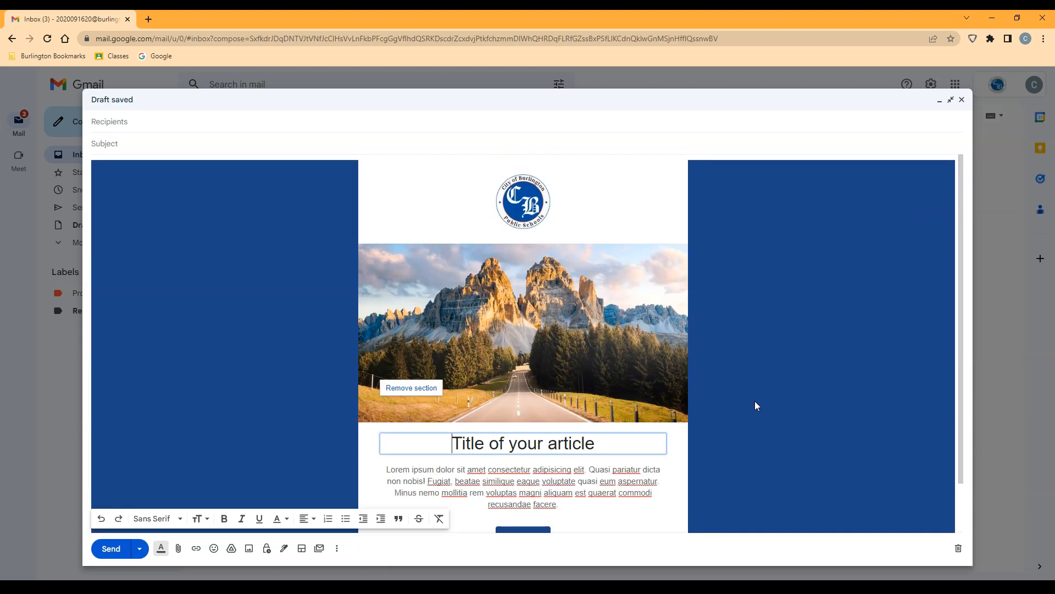
mouse_move(539, 355)
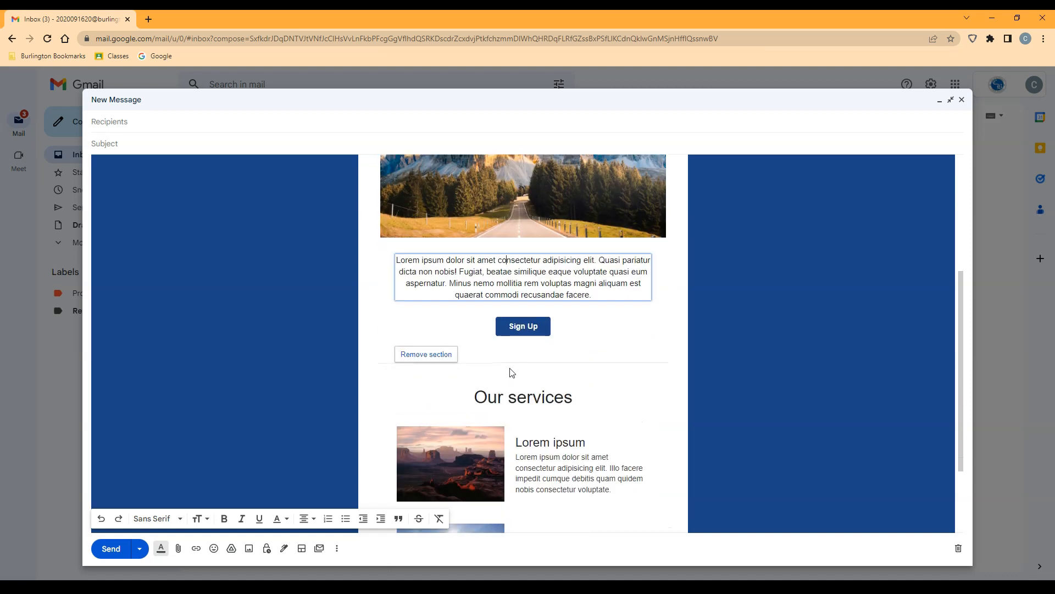
mouse_move(532, 339)
type("Go to our Website")
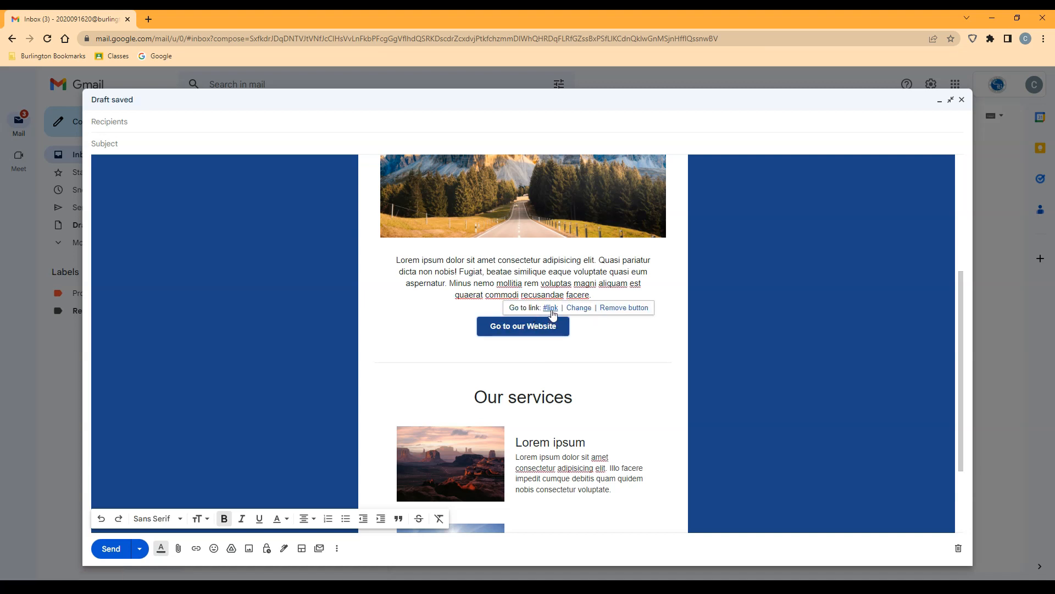
left_click(578, 307)
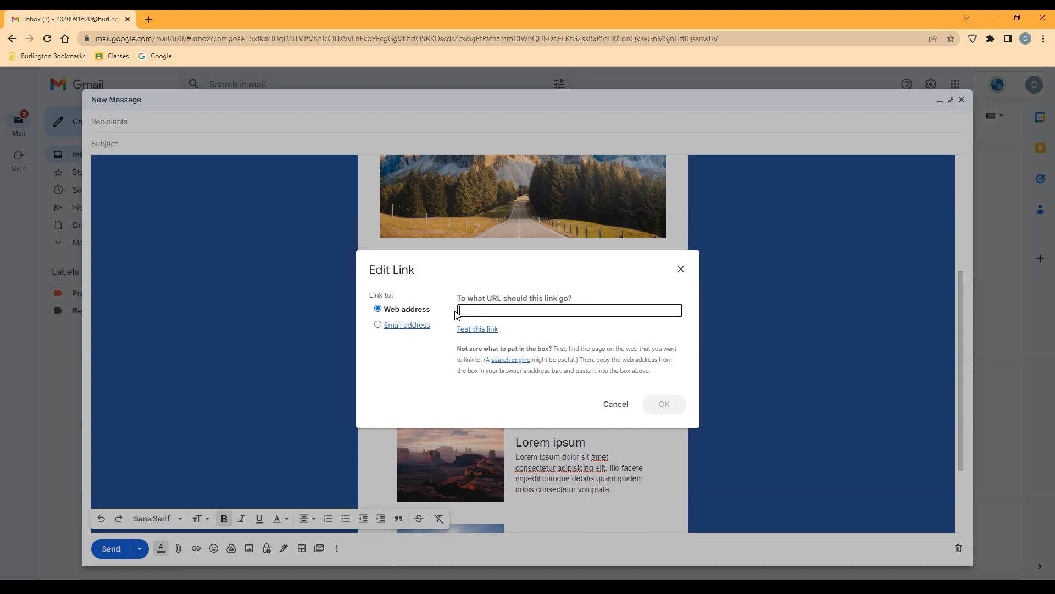
type("www.burlington-nj.net")
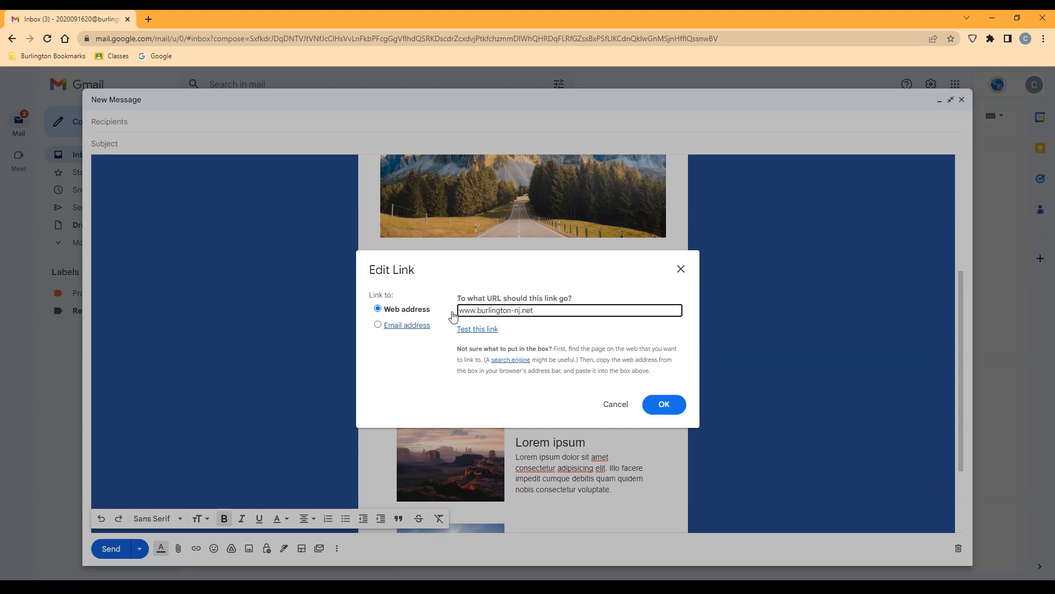
left_click(664, 404)
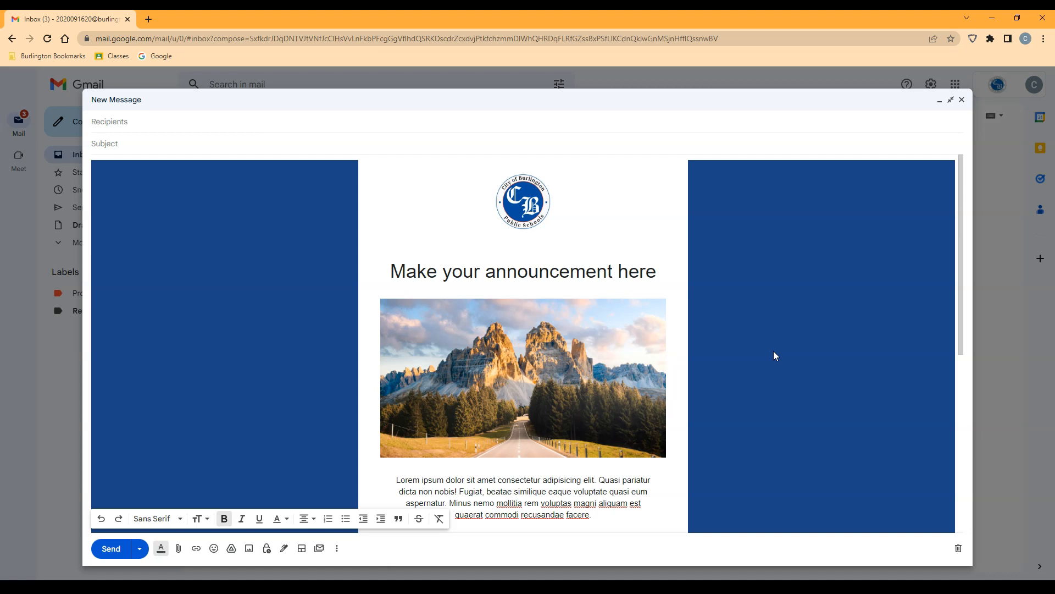
mouse_move(229, 338)
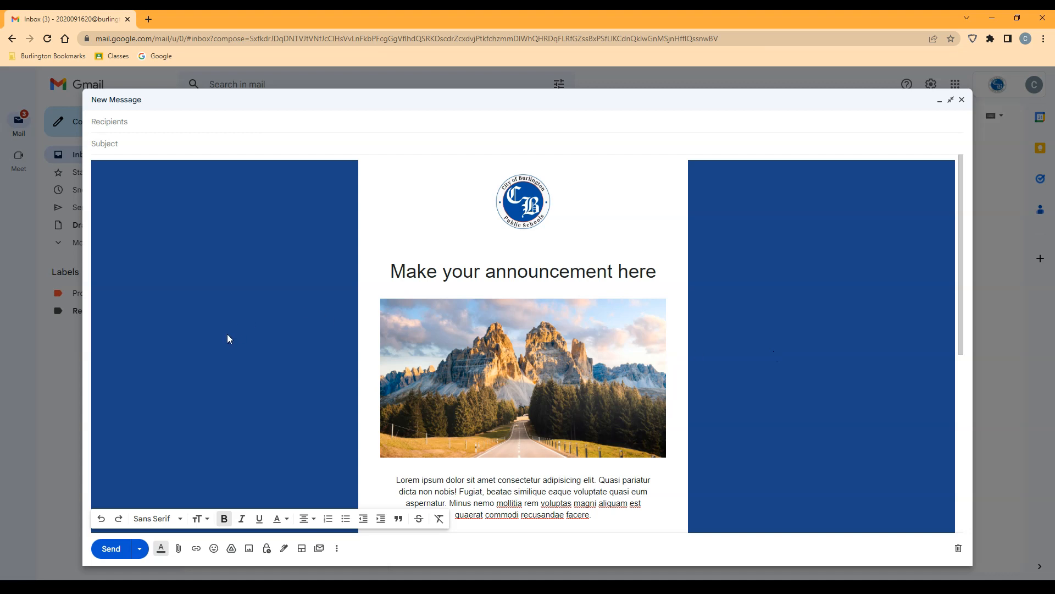